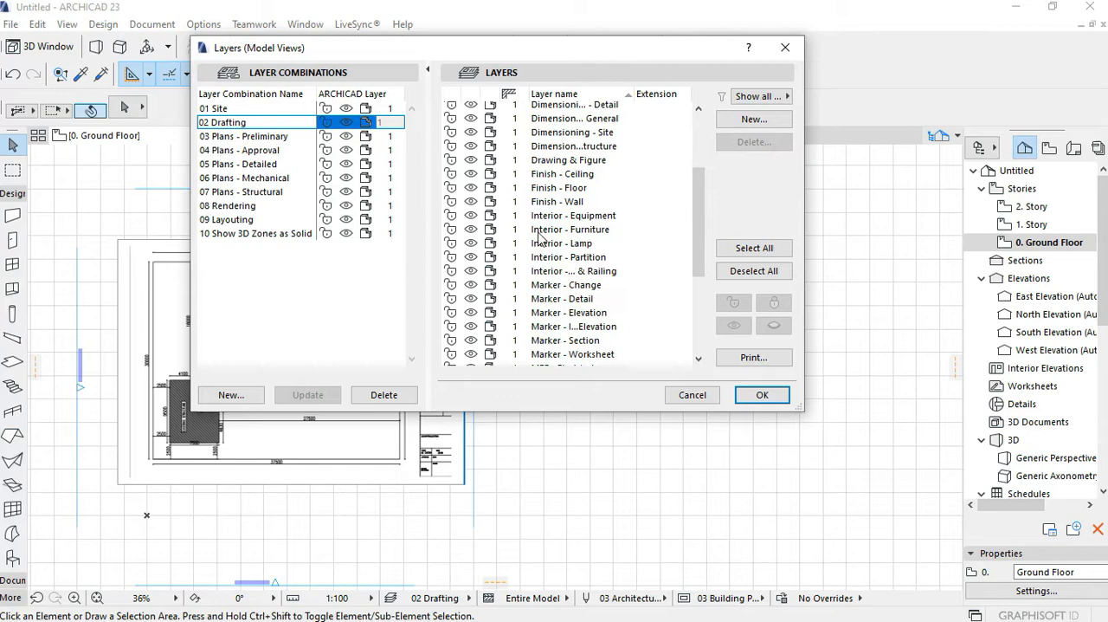
- Apply the Drafting layer visibility settings and return to the ground floor plan
{"action": "scroll", "scroll_direction": "down", "scroll_amount": 3}
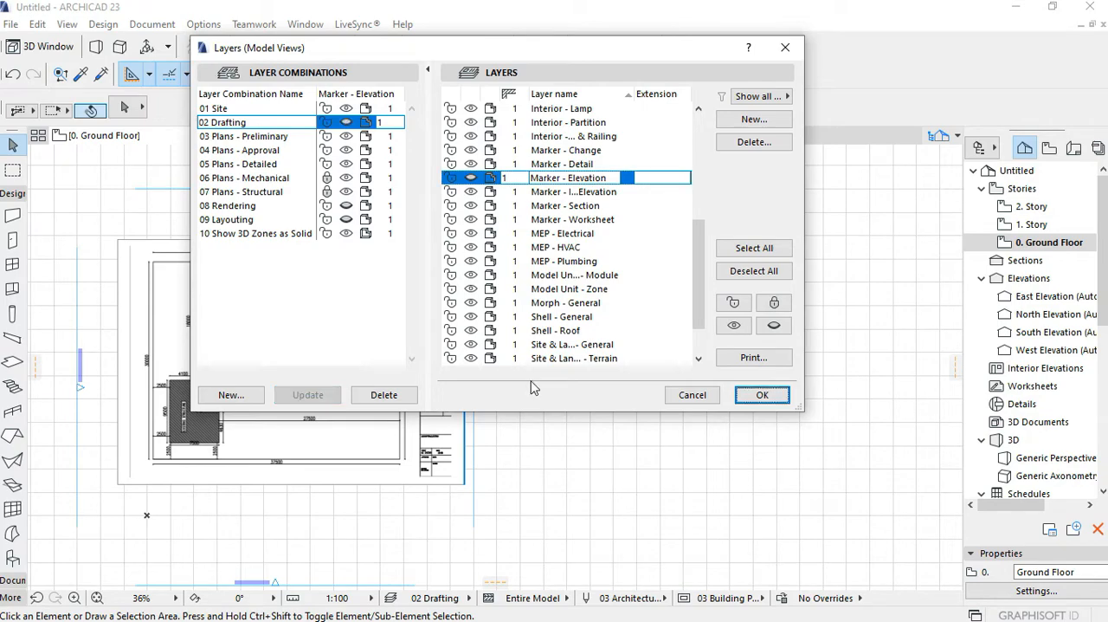
{"action": "left_click", "coordinate": [762, 395]}
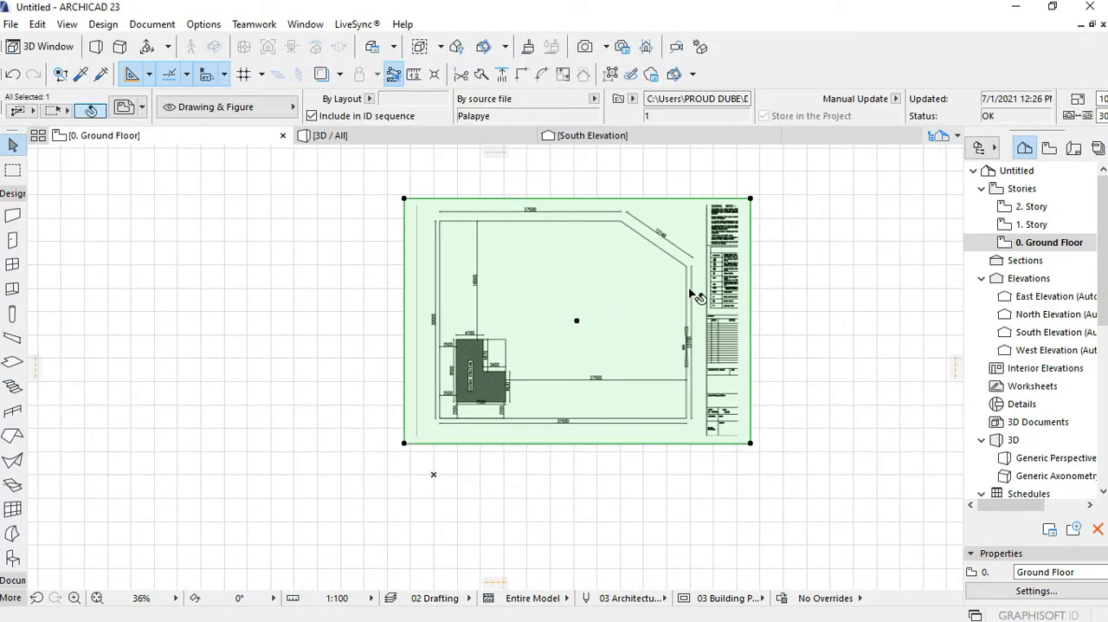
{"action": "mouse_move", "coordinate": [603, 564]}
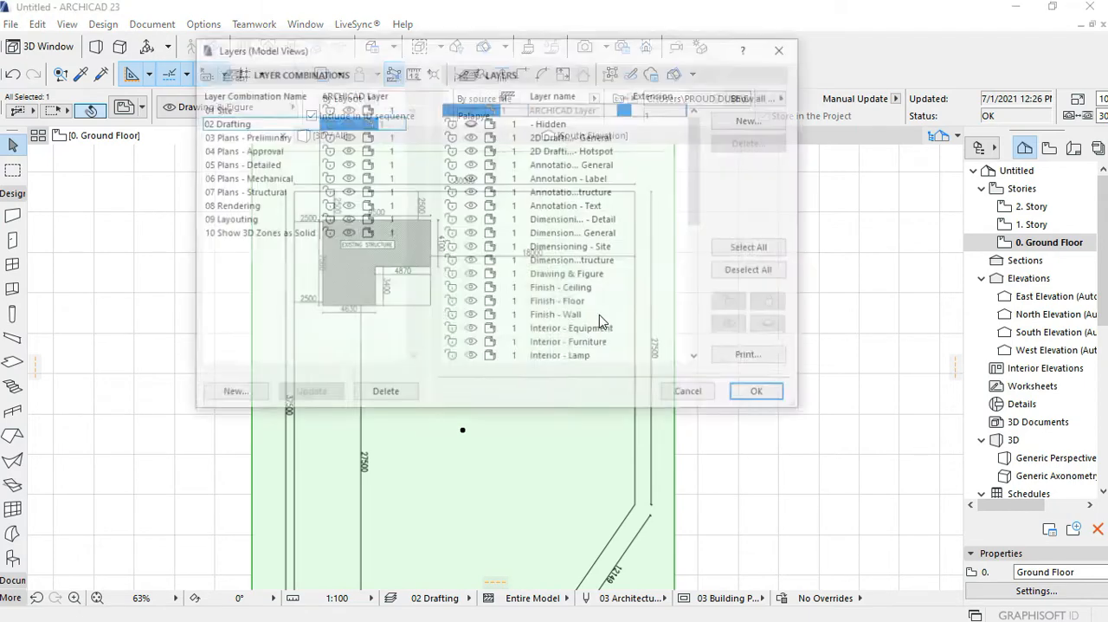
- Start a Resize on the placed site drawing with the ratio defined graphically
{"action": "left_click", "coordinate": [755, 390]}
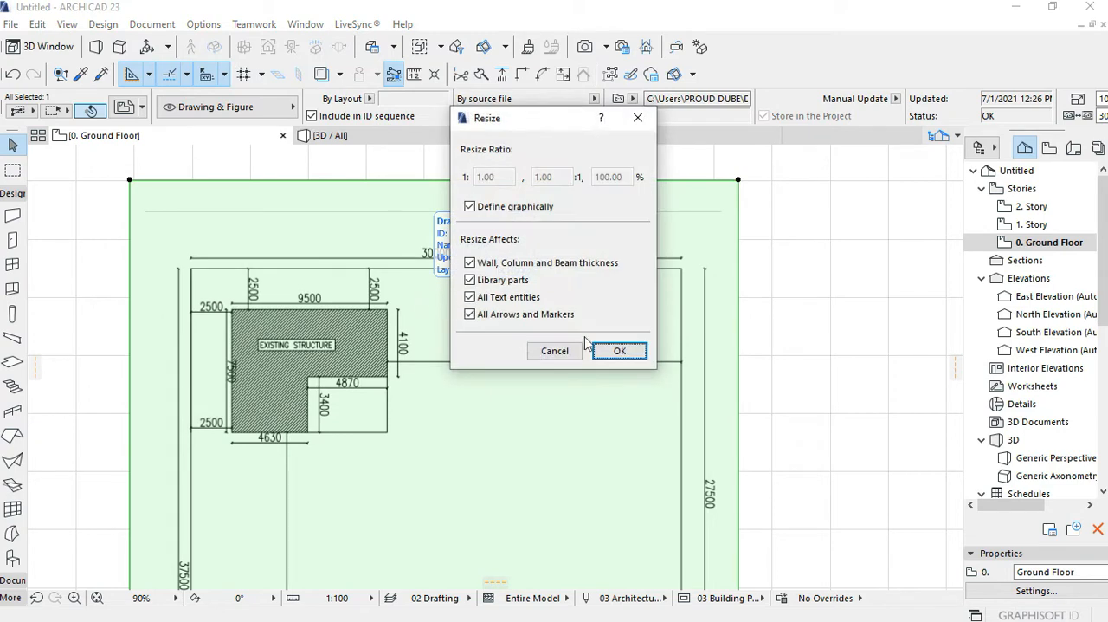
- Cancel the resize and explode the site drawing into the current view, keeping the original
{"action": "left_click", "coordinate": [620, 349]}
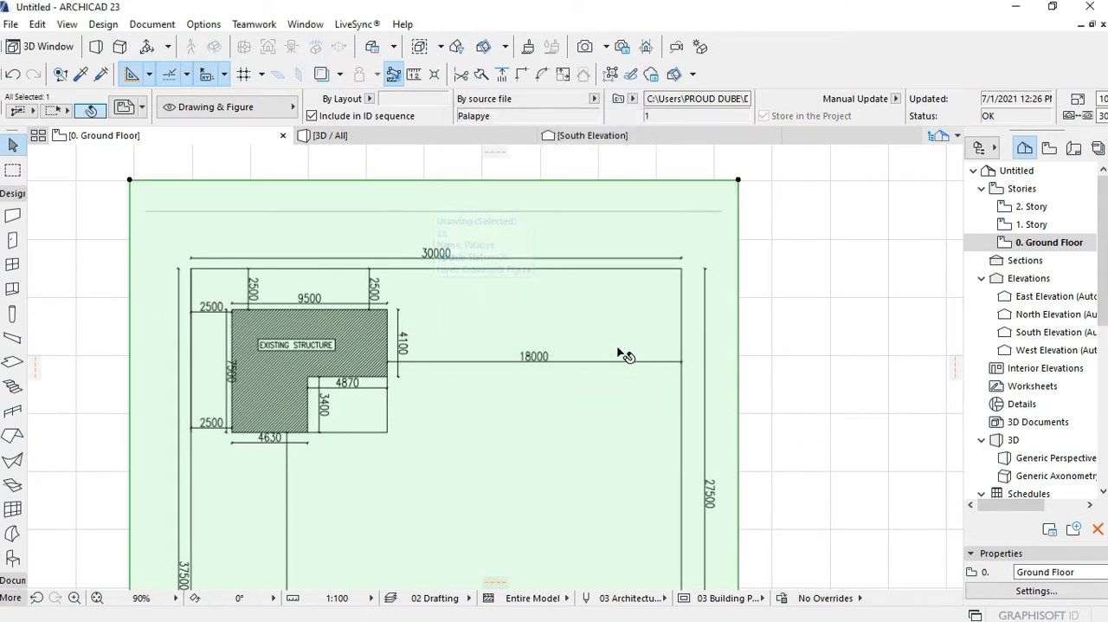
{"action": "mouse_move", "coordinate": [620, 353]}
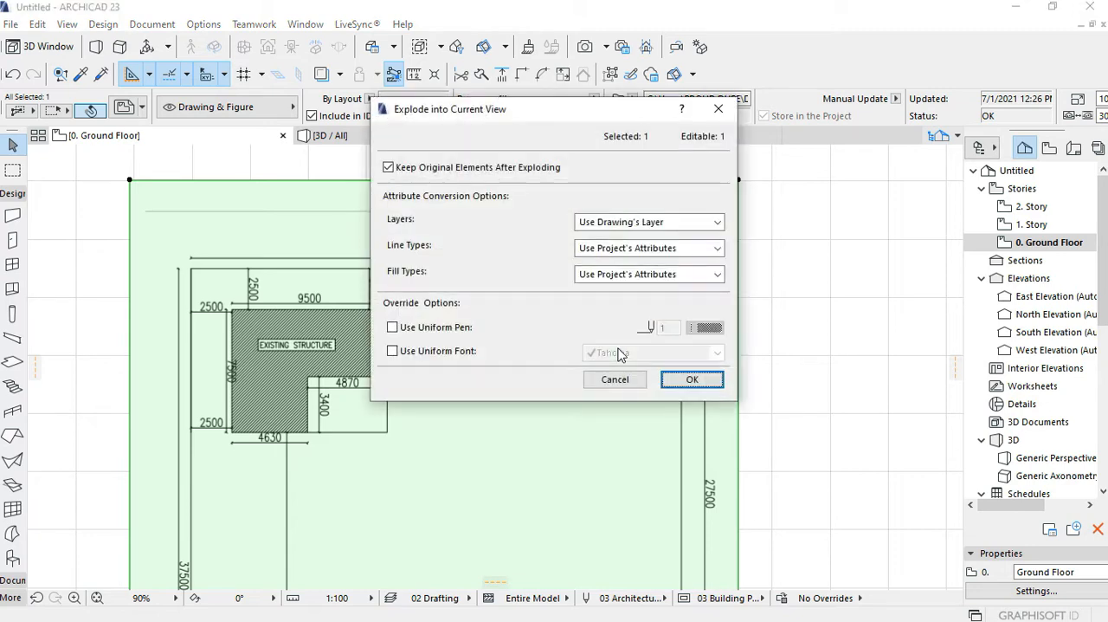
{"action": "mouse_move", "coordinate": [692, 379]}
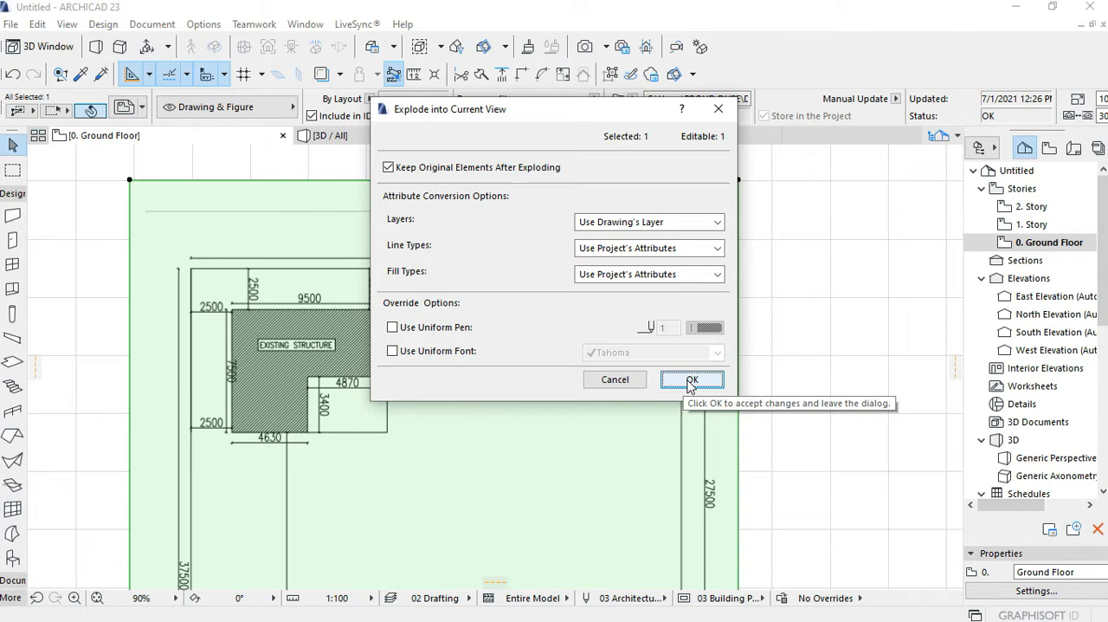
{"action": "left_click", "coordinate": [693, 380]}
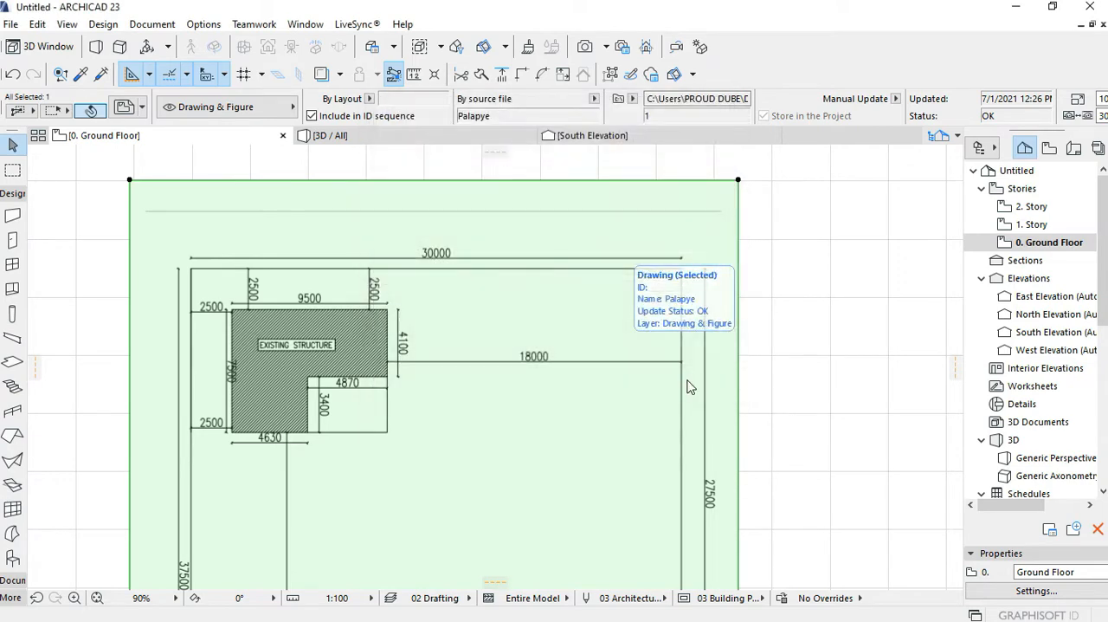
{"action": "mouse_move", "coordinate": [672, 242]}
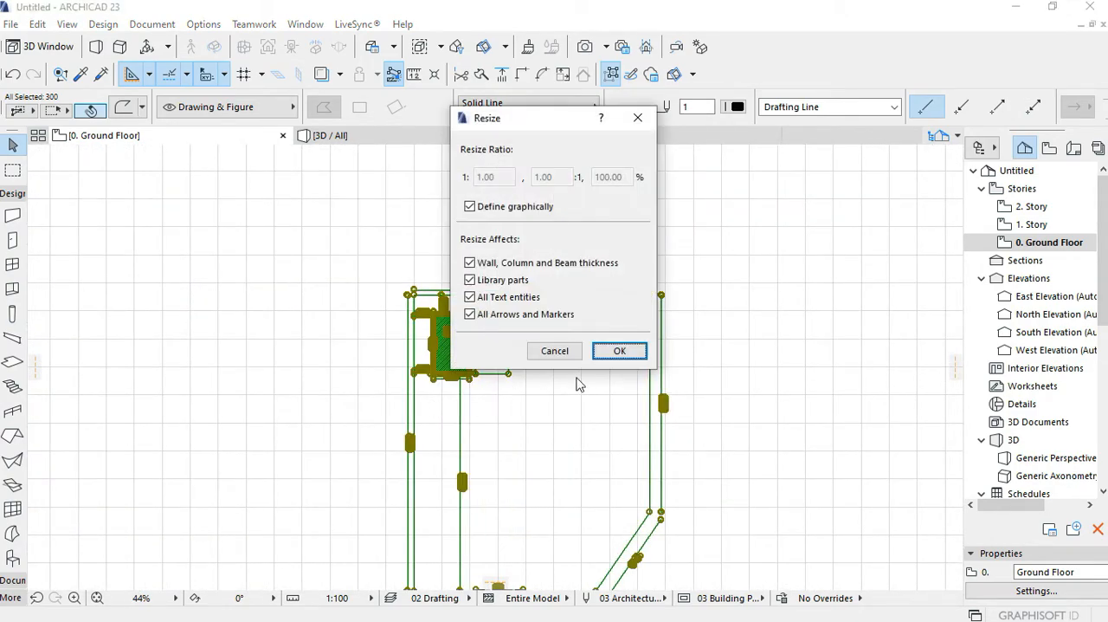
- Confirm a graphically defined resize of the exploded linework and begin picking reference points
{"action": "left_click", "coordinate": [620, 350]}
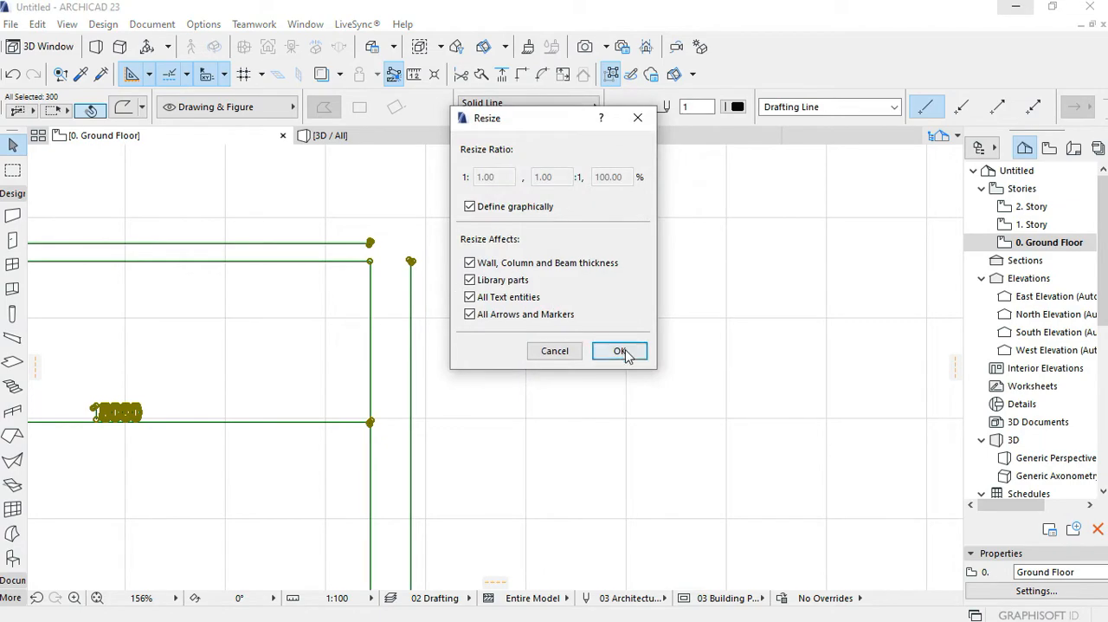
{"action": "left_click", "coordinate": [620, 349]}
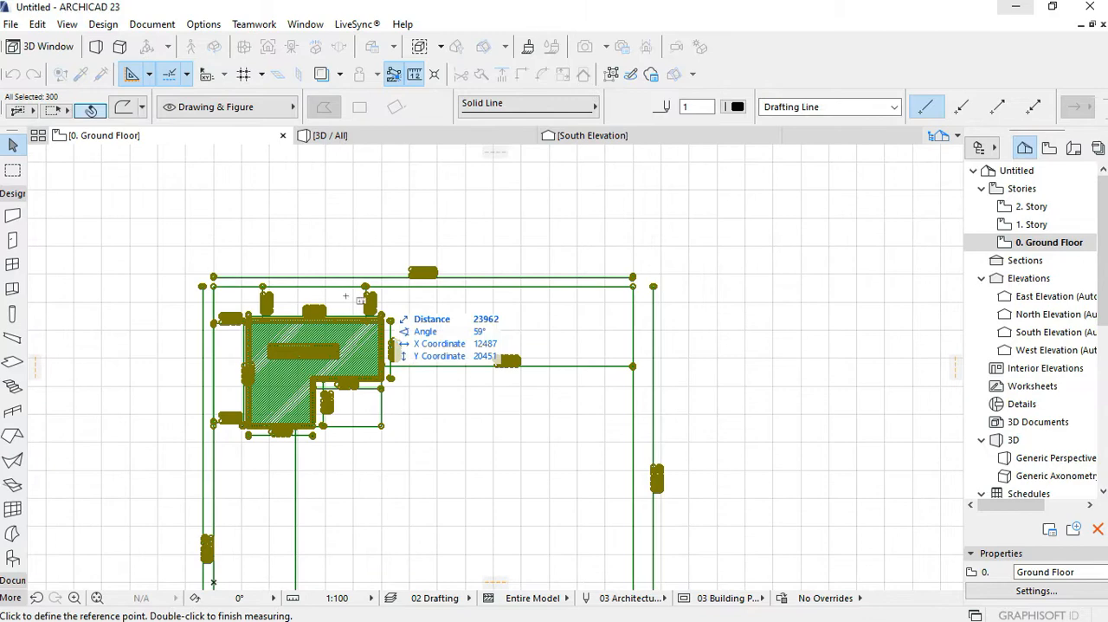
{"action": "mouse_move", "coordinate": [648, 285]}
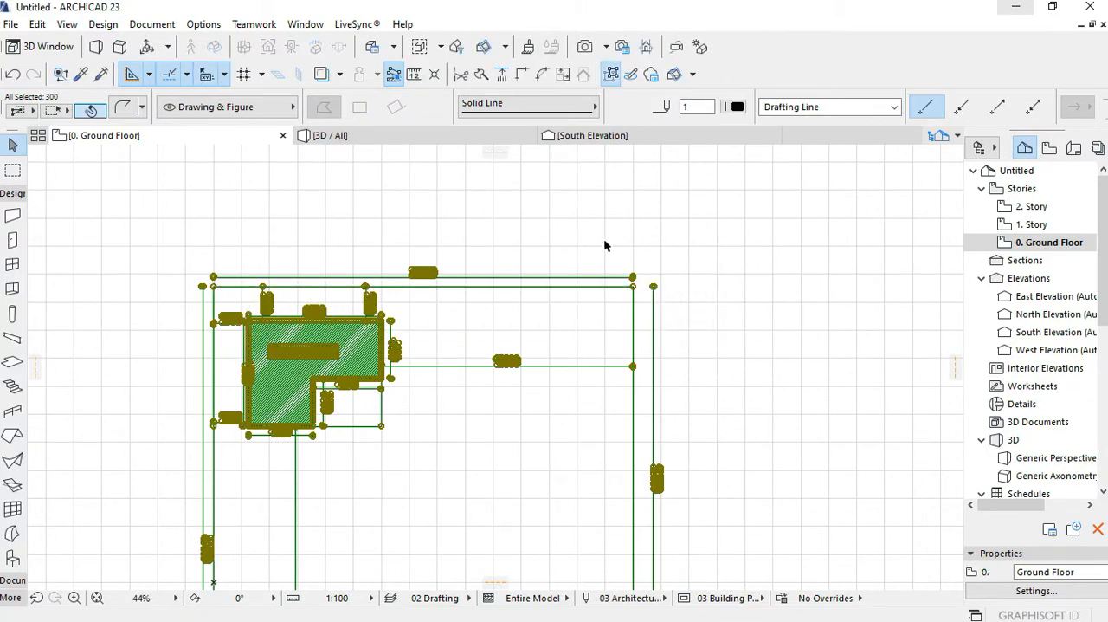
{"action": "scroll", "scroll_direction": "down", "scroll_amount": 3}
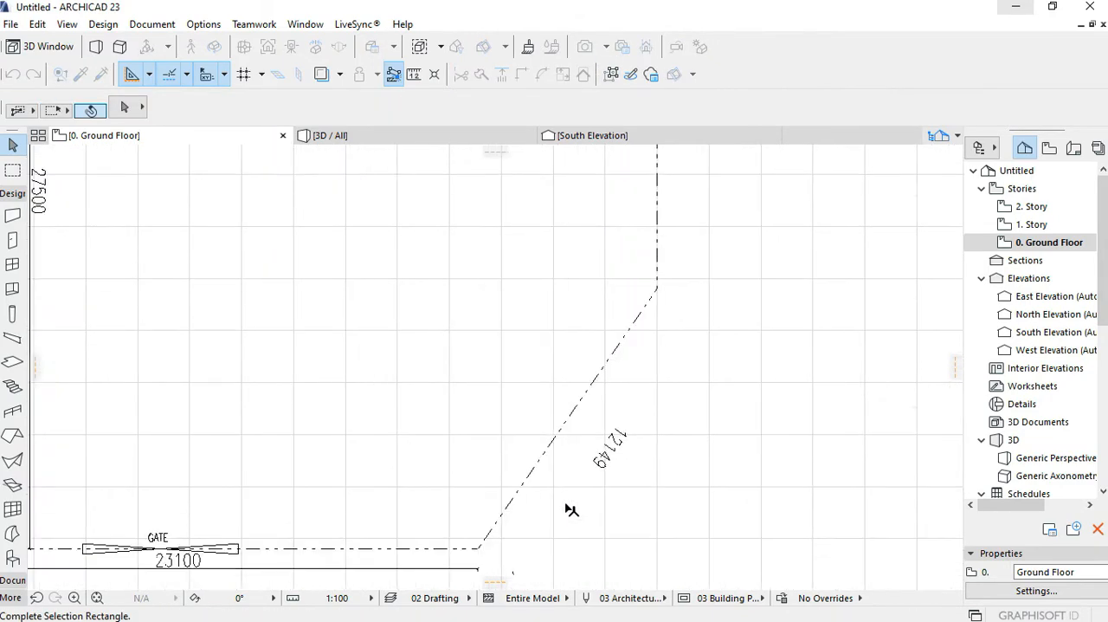
- Marquee-select and delete the original drawing and duplicate elements, leaving the boundary linework
{"action": "left_click", "coordinate": [620, 450]}
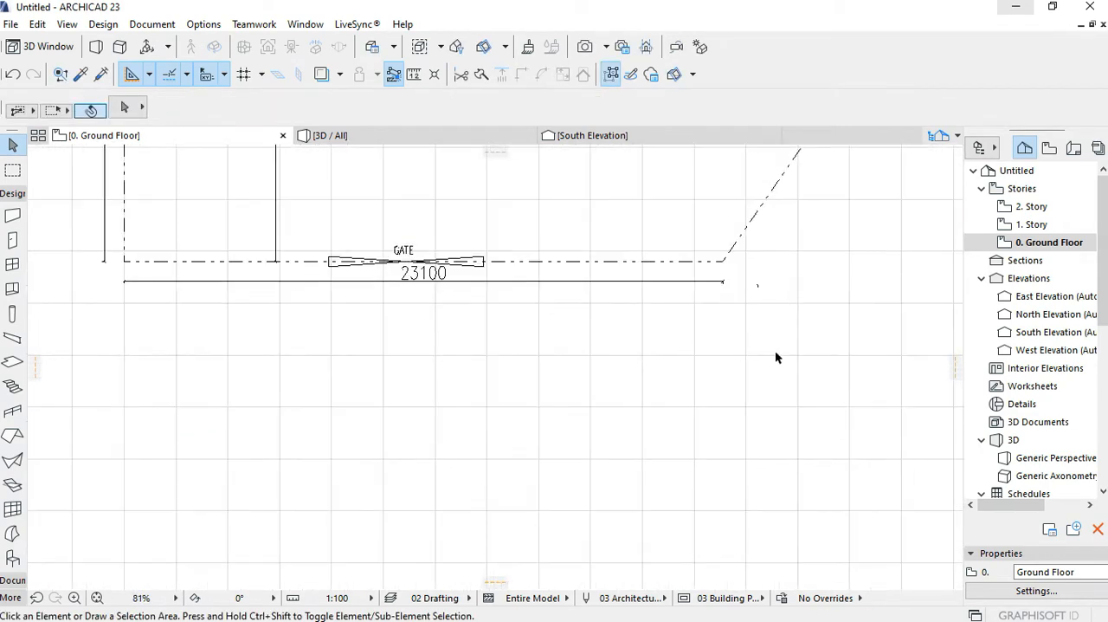
{"action": "left_click", "coordinate": [420, 280]}
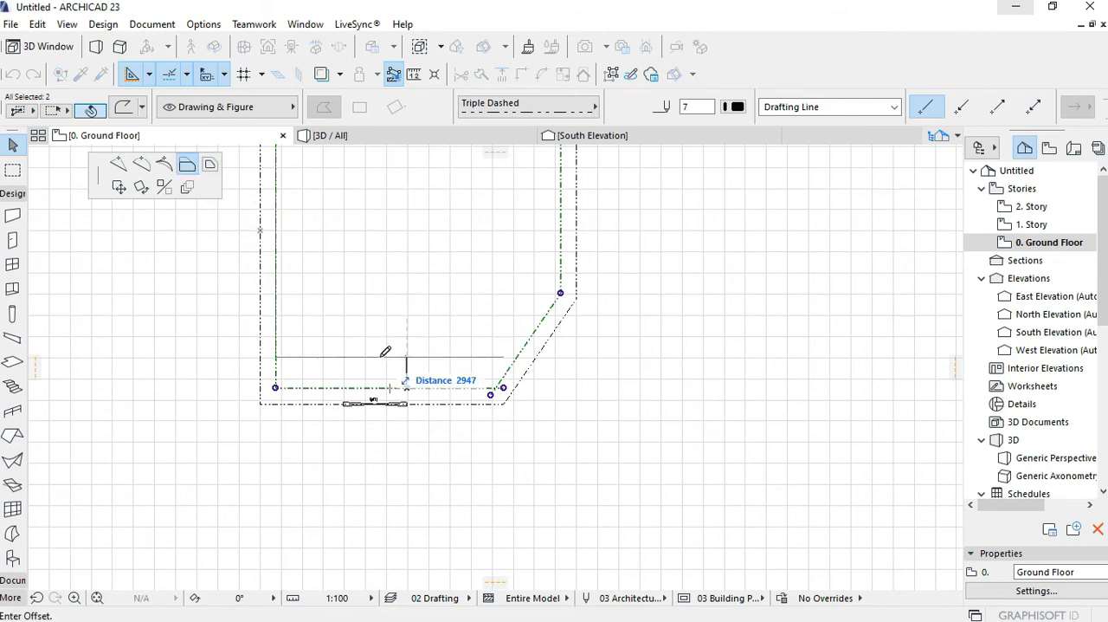
- Offset the boundary polyline 3500 inward to place the setback line, then deselect it
{"action": "type", "text": "3500"}
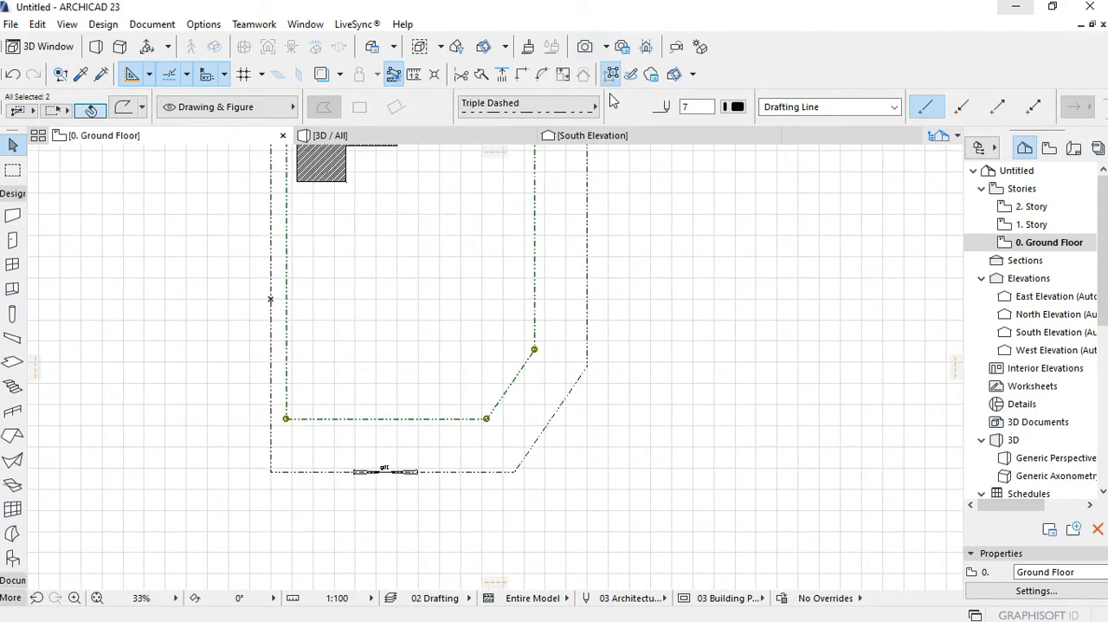
{"action": "left_click", "coordinate": [733, 108]}
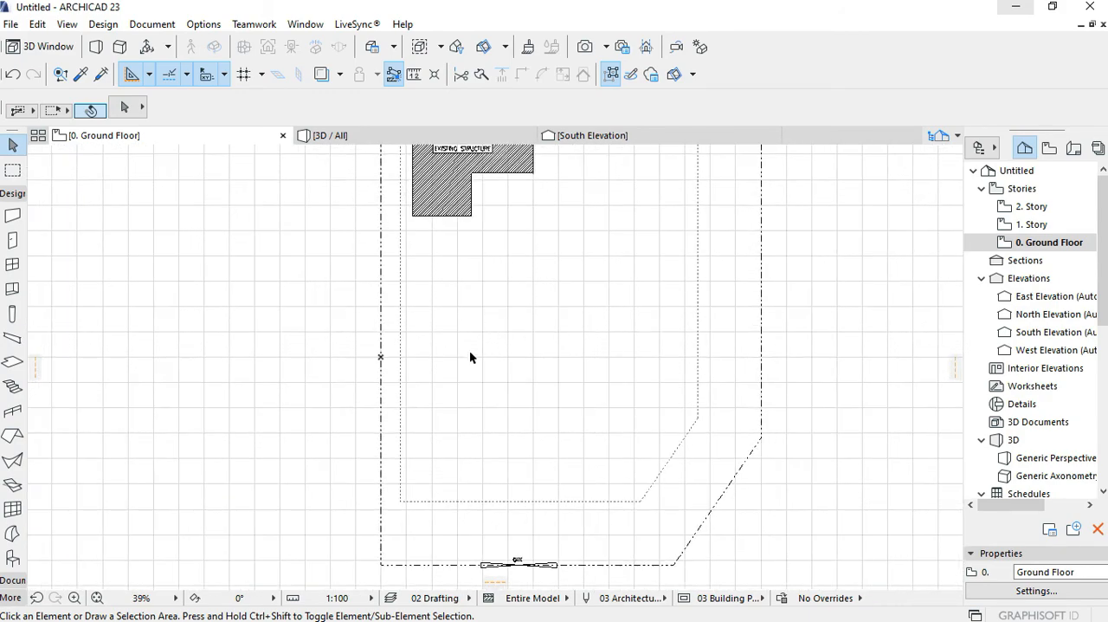
{"action": "scroll", "scroll_direction": "down", "scroll_amount": 3}
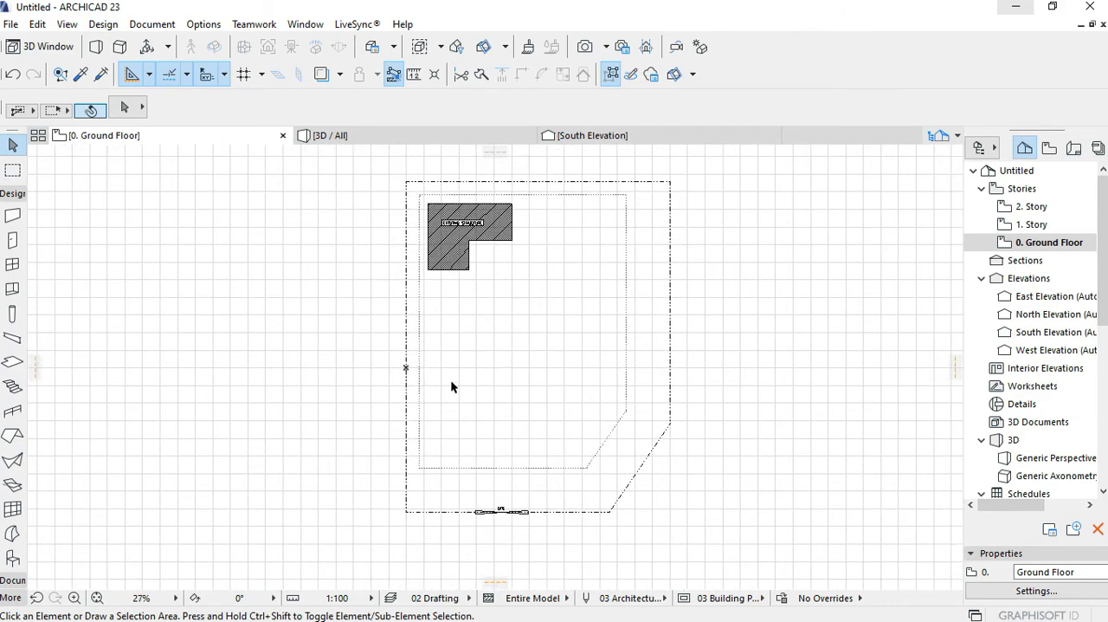